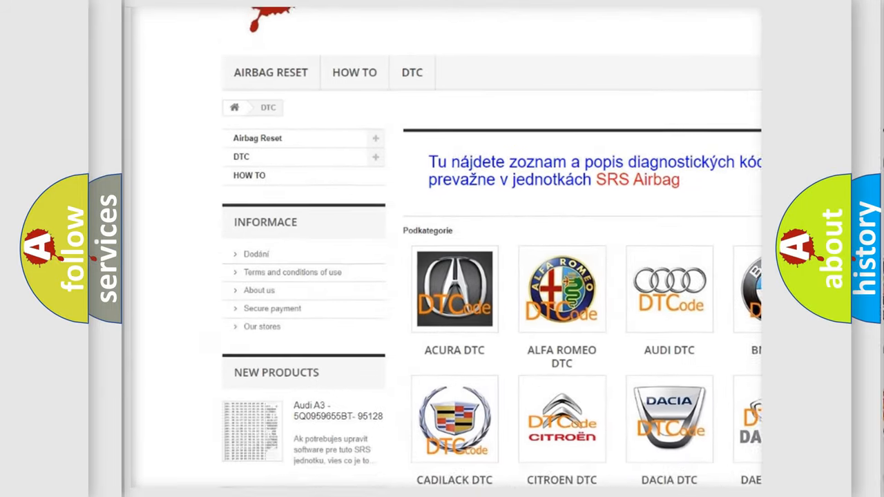
# Open the Jeep tile from the DTC brand grid and scroll through codes B1083 to B1B40.
pyautogui.scroll(-3)
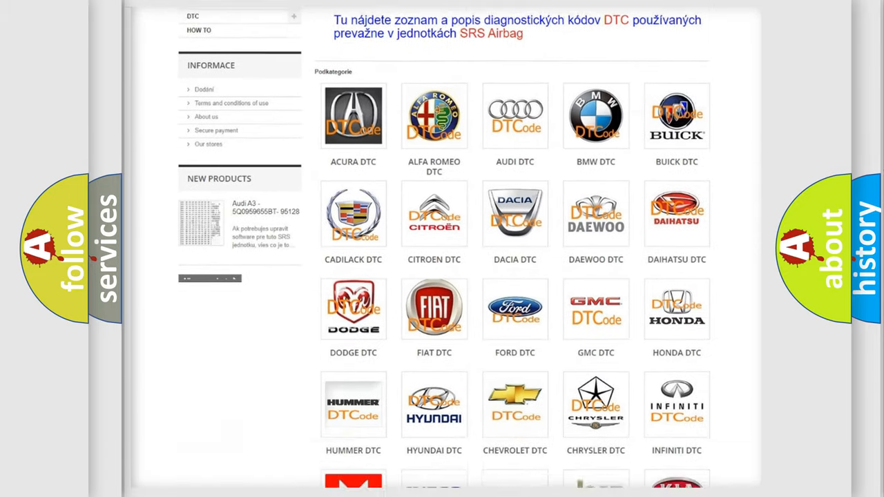
pyautogui.scroll(-3)
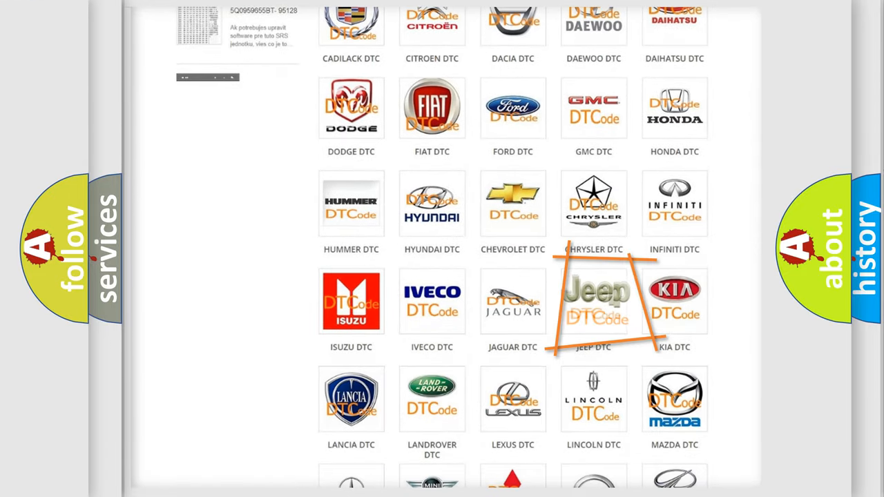
pyautogui.click(593, 301)
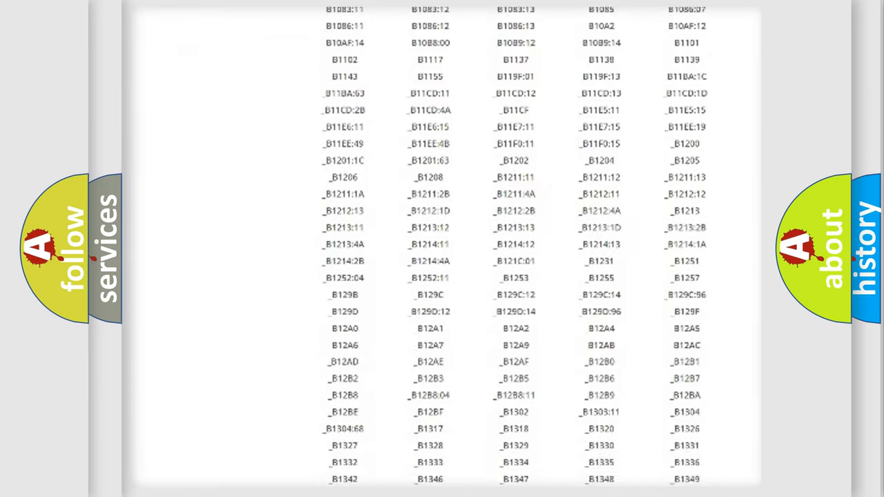
pyautogui.scroll(-3)
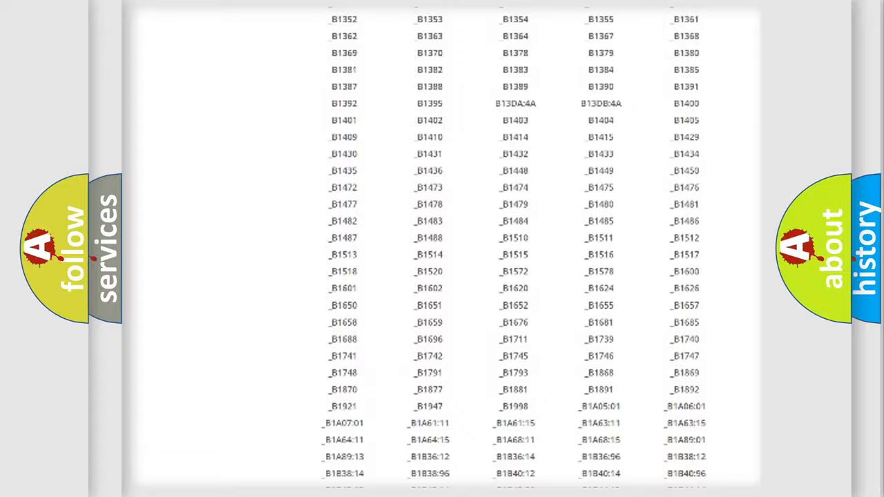